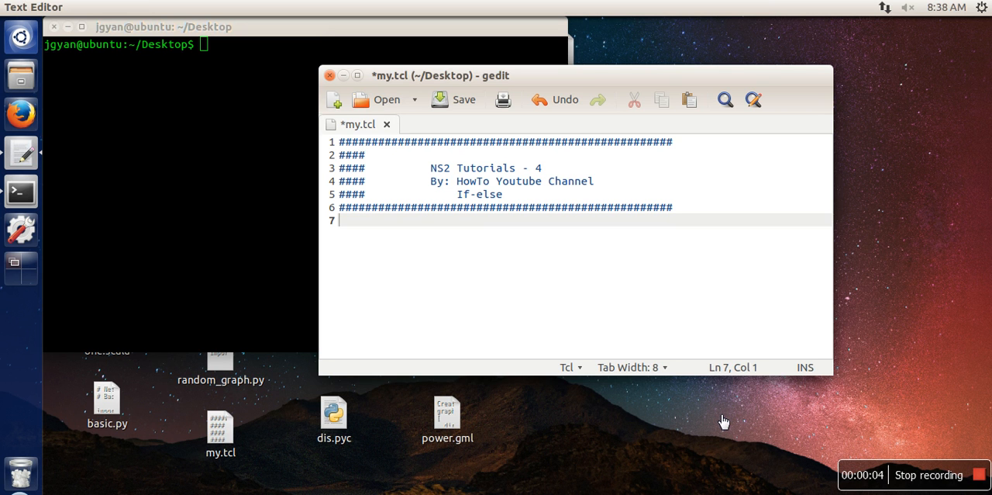
mouse_move(540, 267)
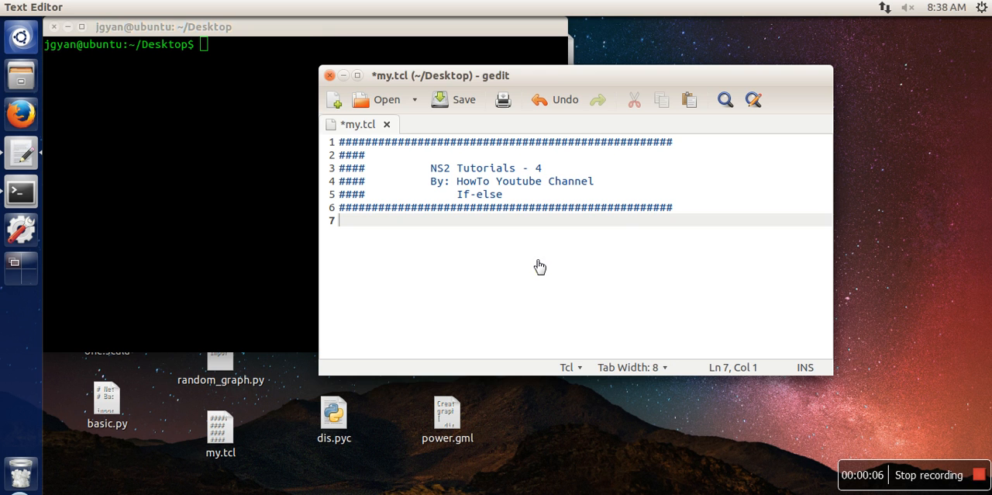
mouse_move(506, 266)
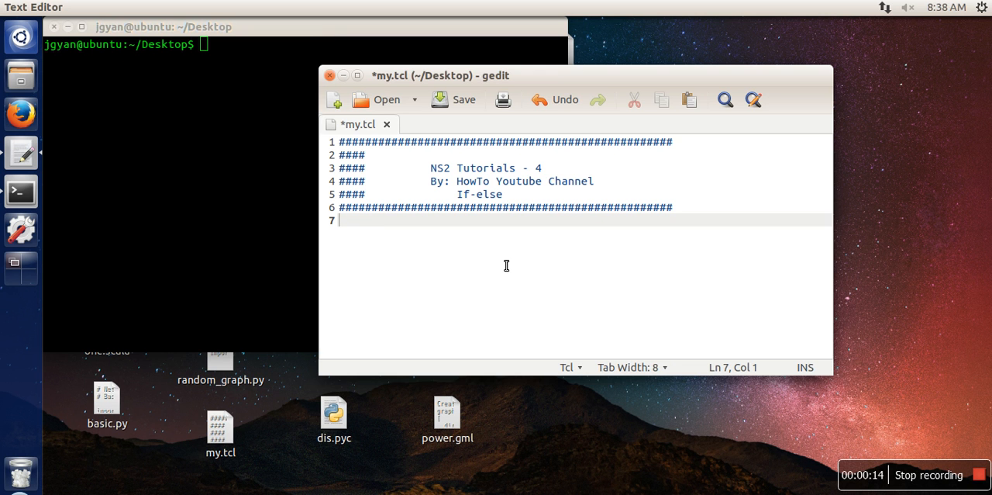
- Write "set a 10" on line 7 and leave blank lines below it
text(set)
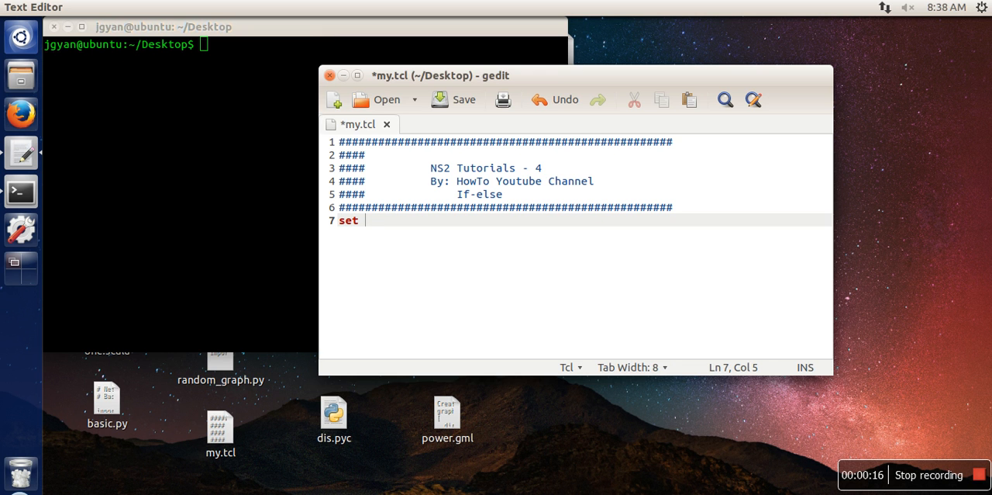
text(a 10)
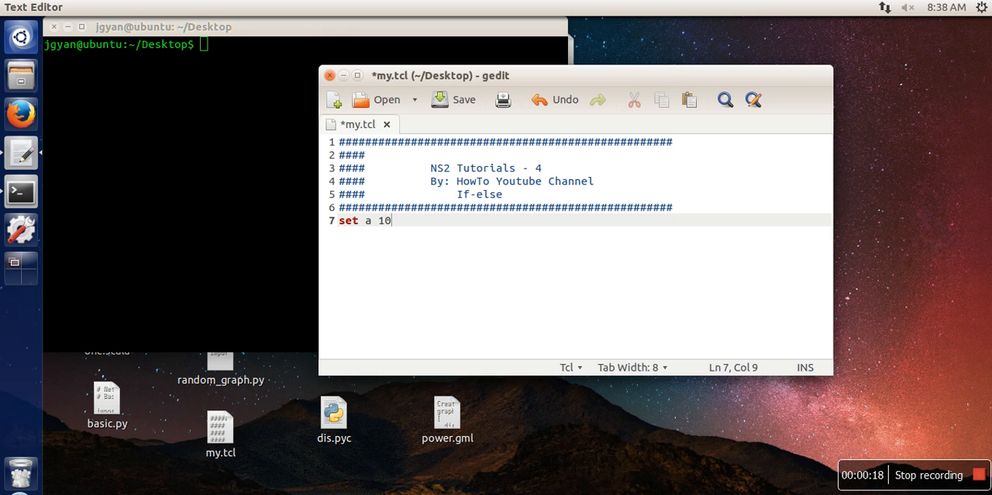
key(Return)
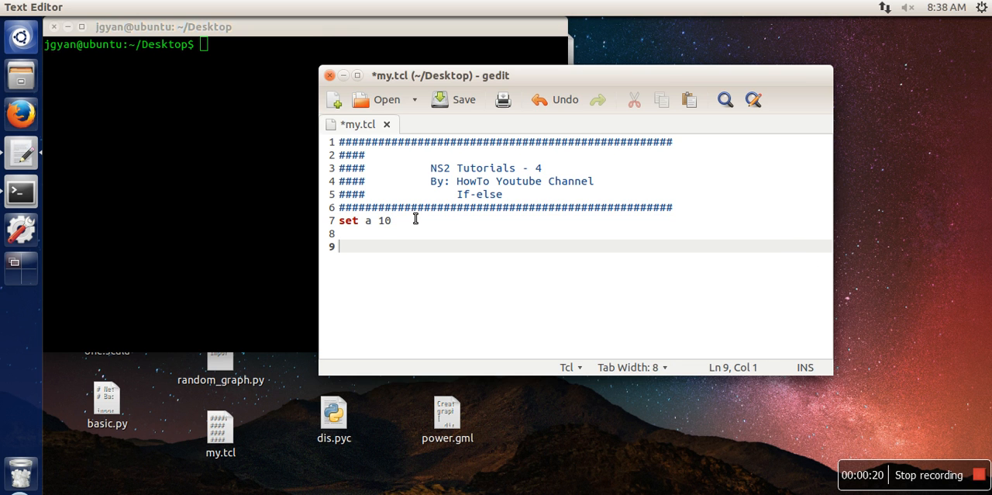
mouse_move(352, 230)
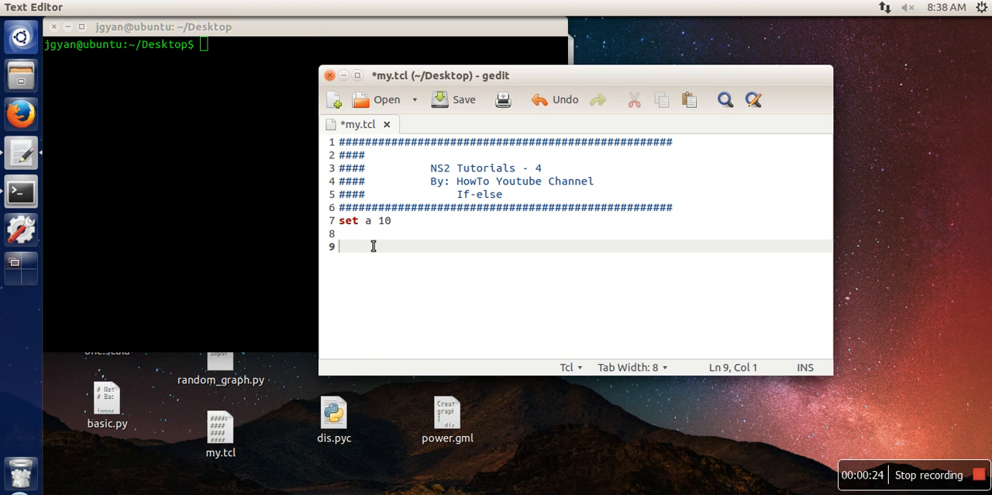
- Write the condition "if { $a > 10}" on line 9, then return to the assignment line
text(if)
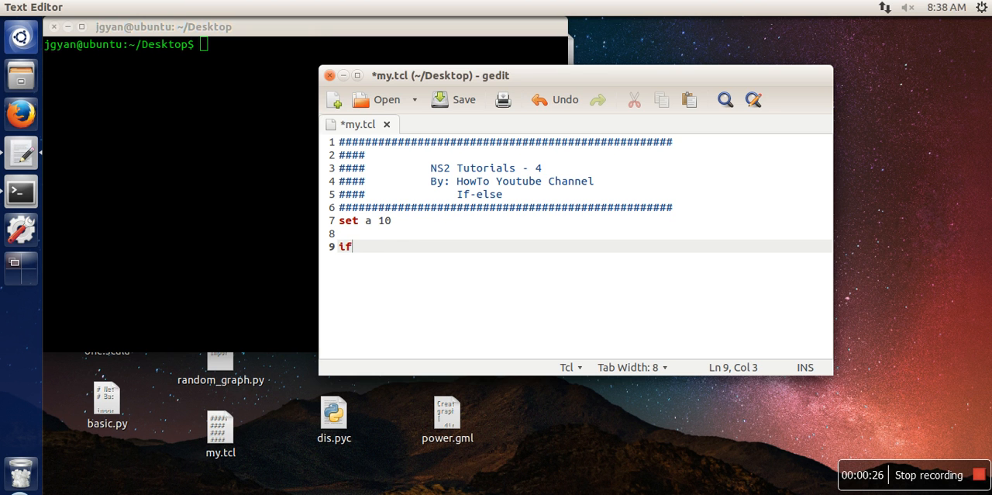
text({)
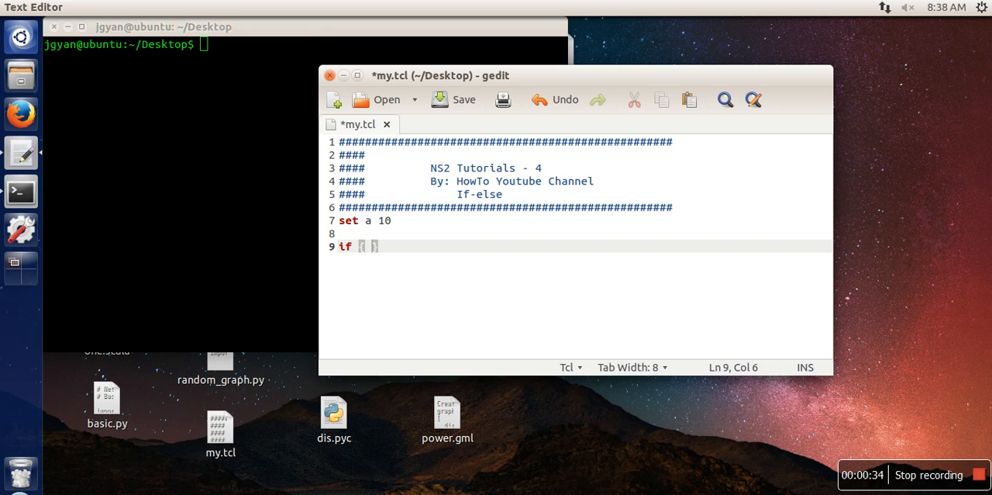
text($)
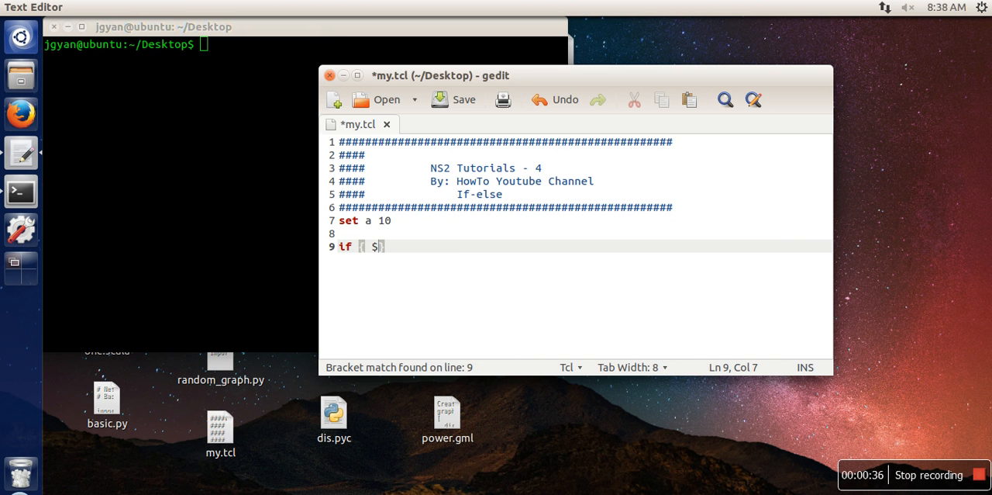
text(a >)
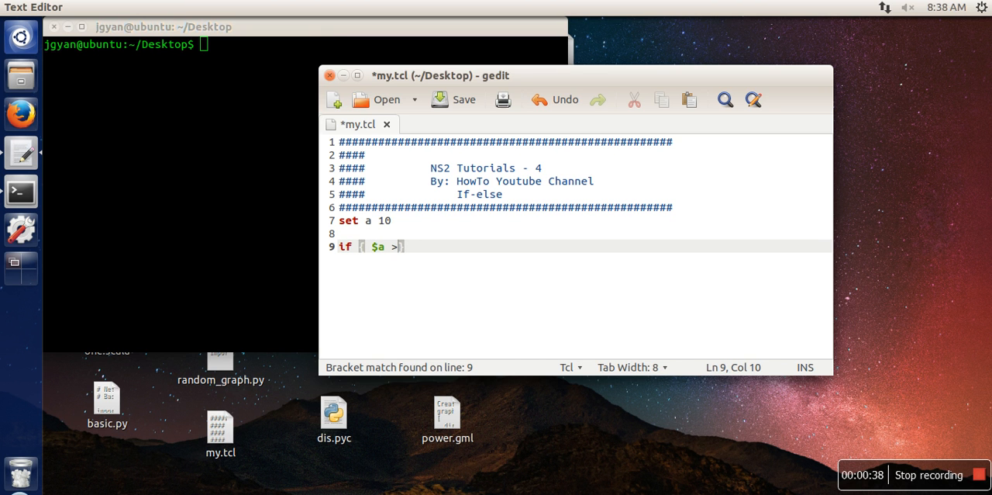
text(10)
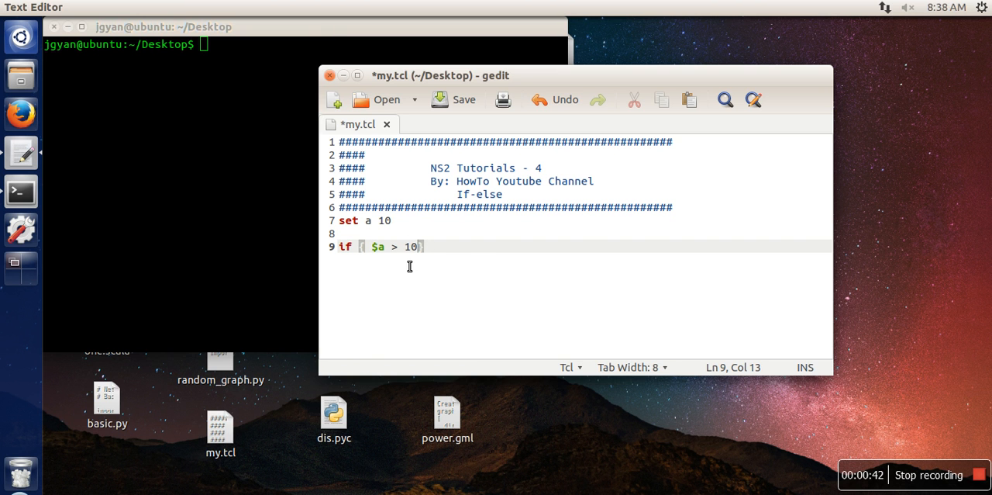
mouse_move(388, 256)
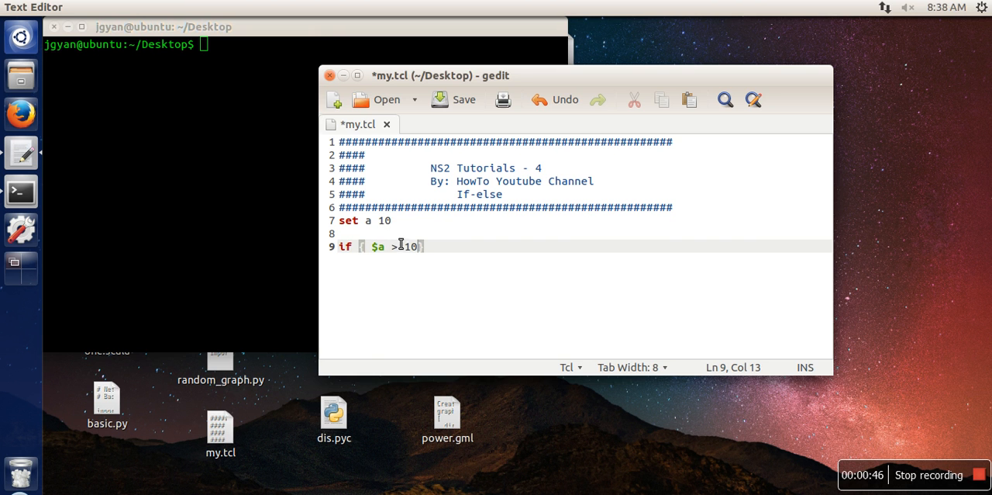
click(393, 220)
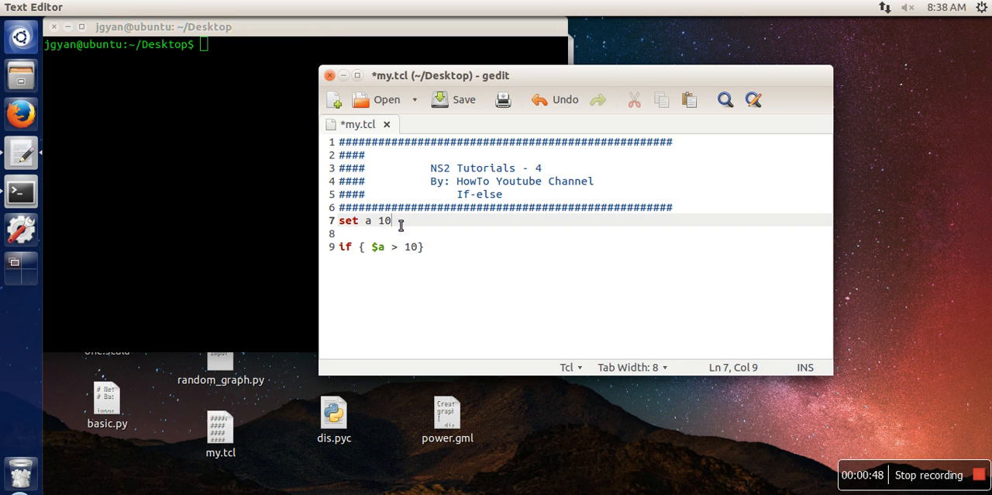
- Change the assigned value of a from 10 to 30
text(30)
click(577, 246)
text( {)
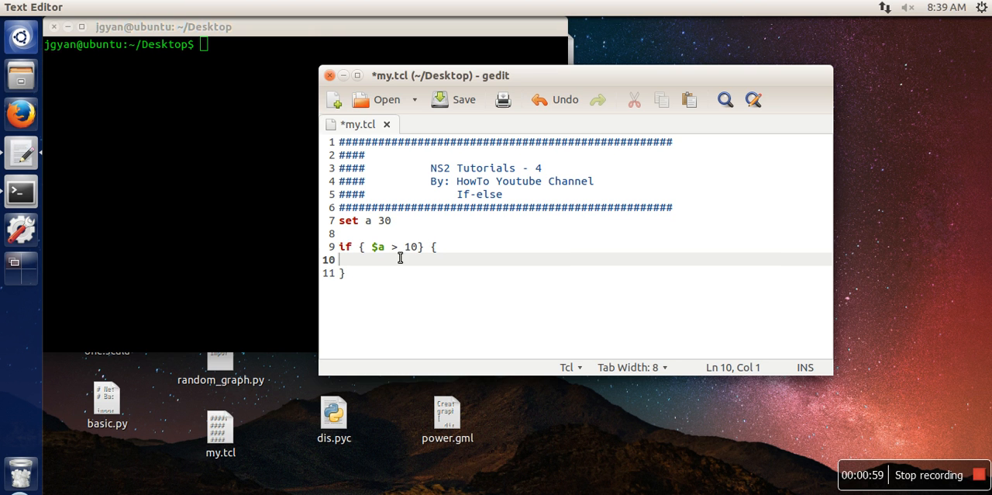
mouse_move(437, 246)
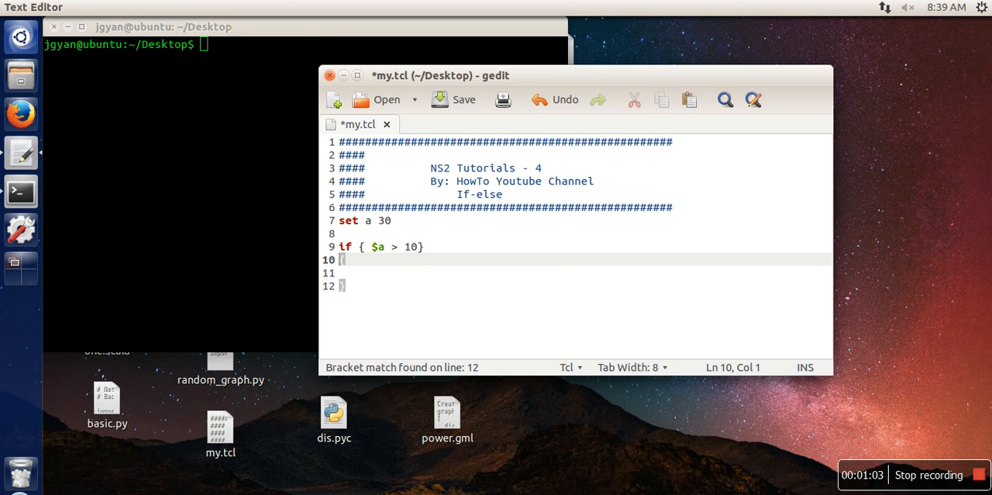
- Give the if a braced body with puts "a is greater than 10"
text({)
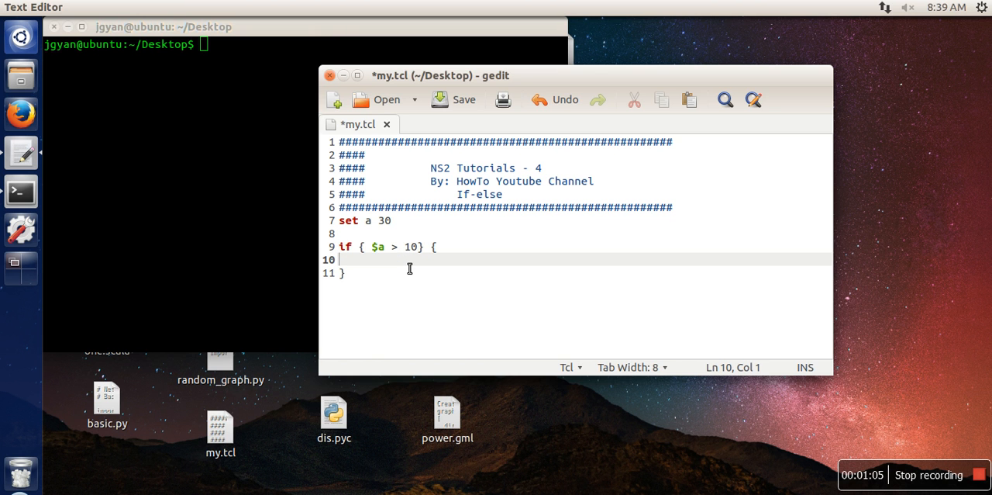
text(puts)
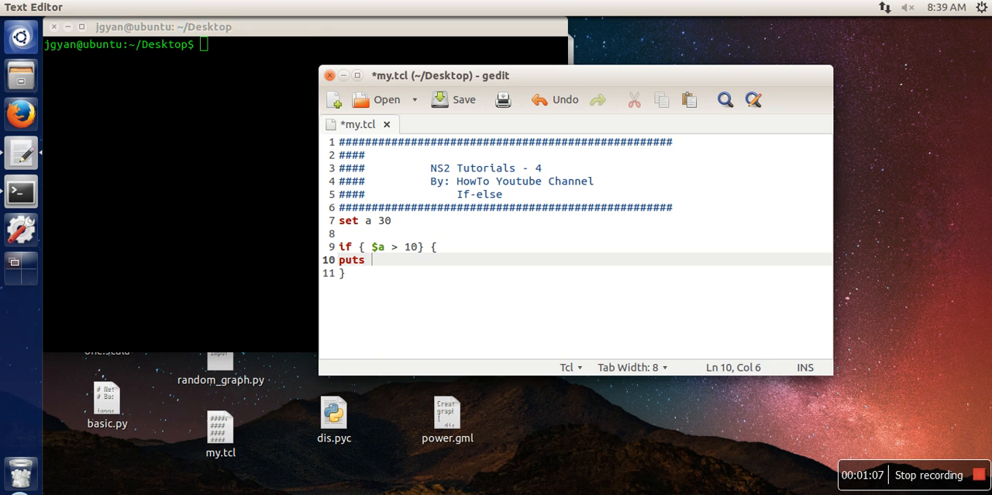
text(")
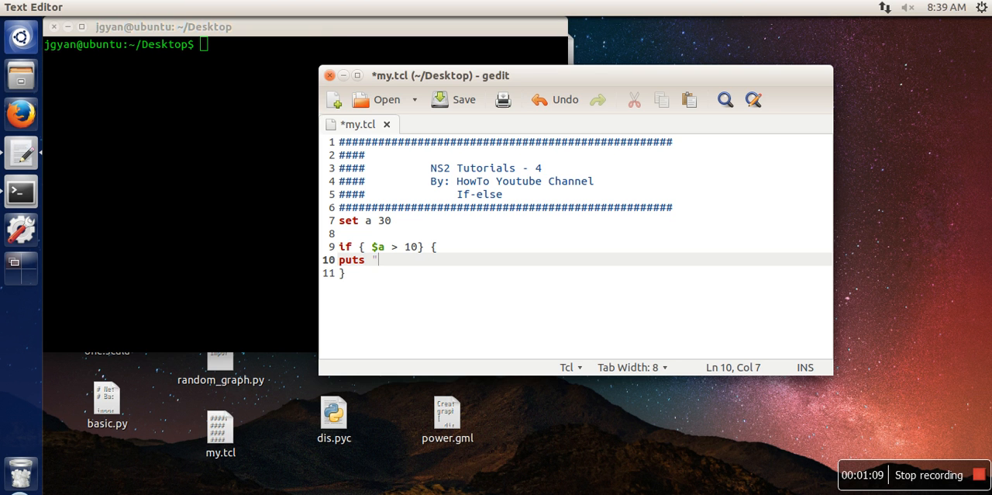
text(A)
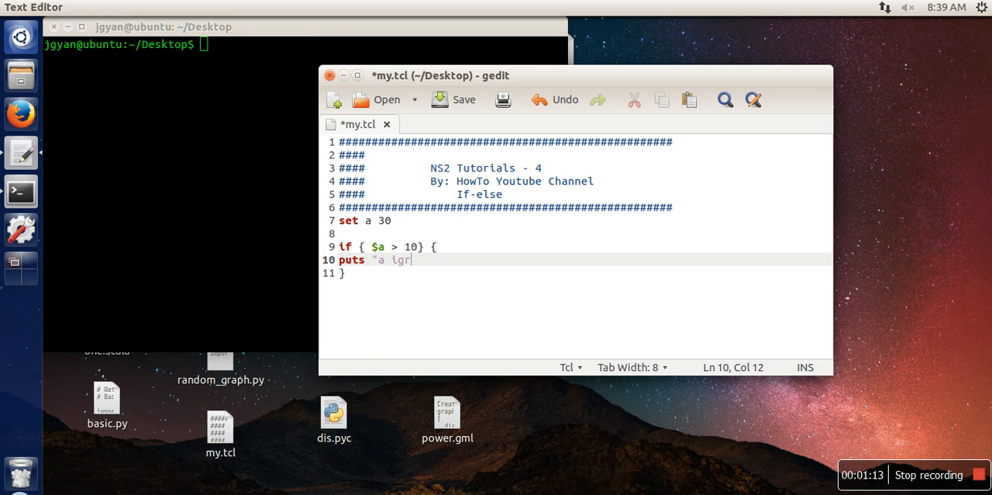
text(is greater)
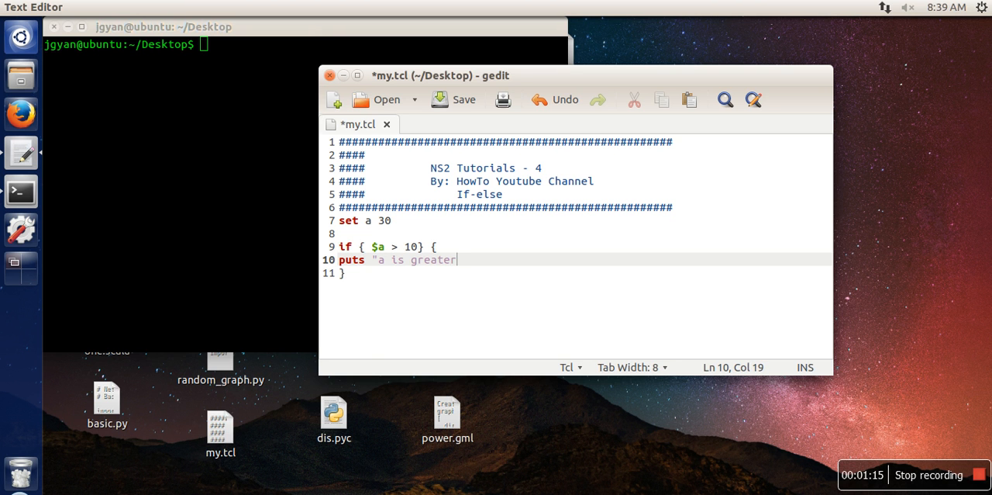
text(than 1)
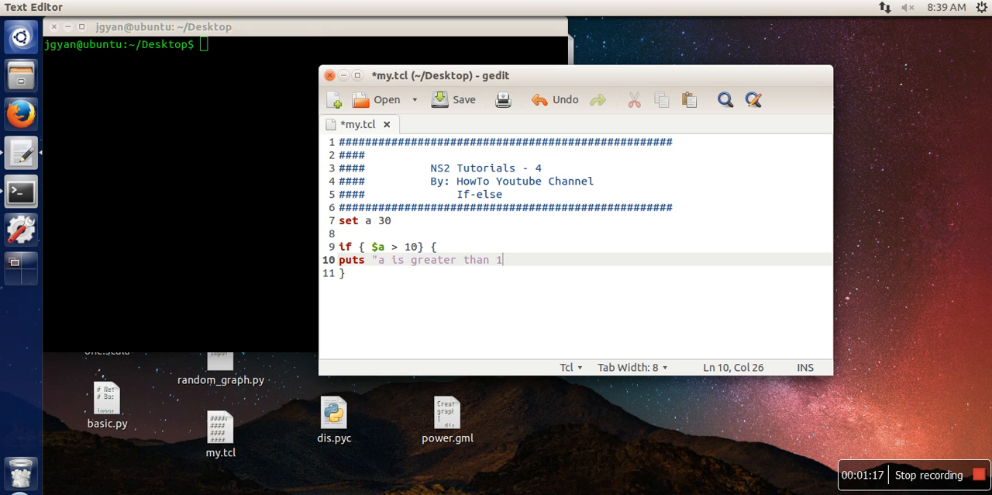
text(0")
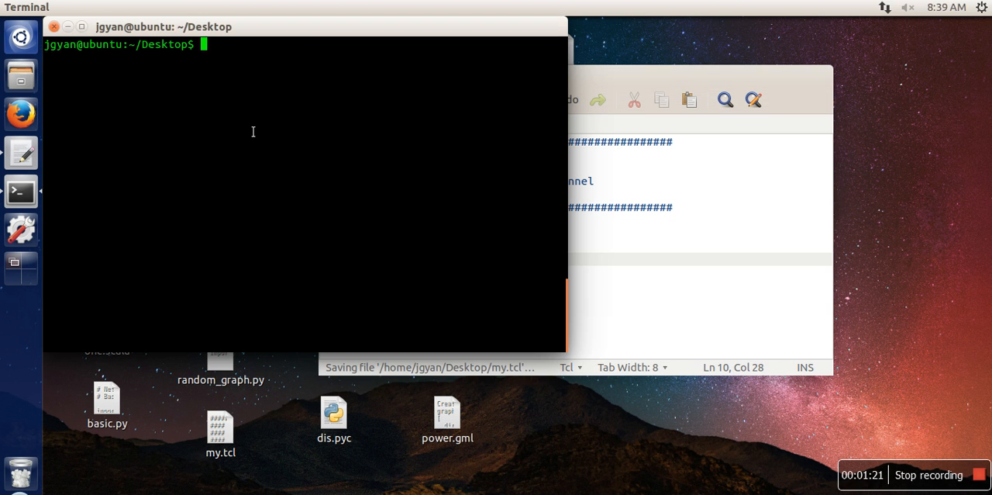
- Run "ns my.tcl" in the terminal, printing "a is greater than 10"
text(ns)
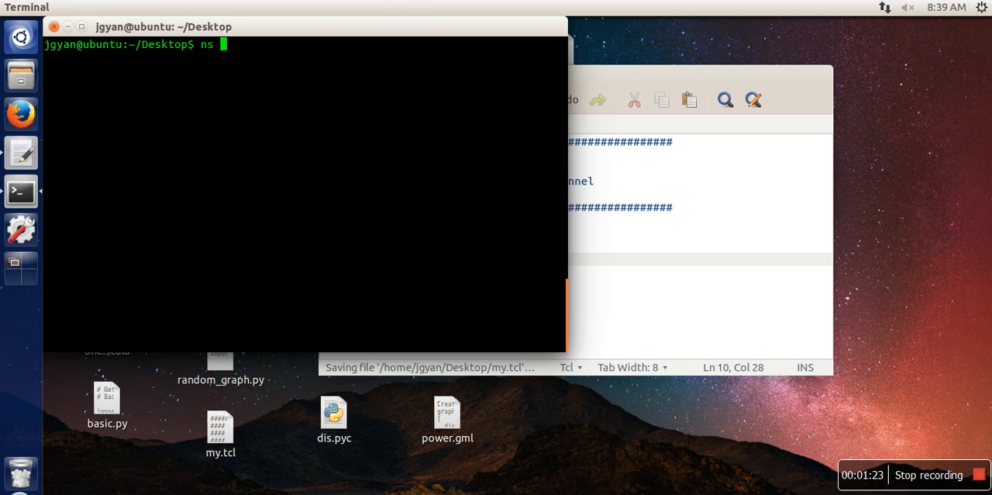
text(my.tc)
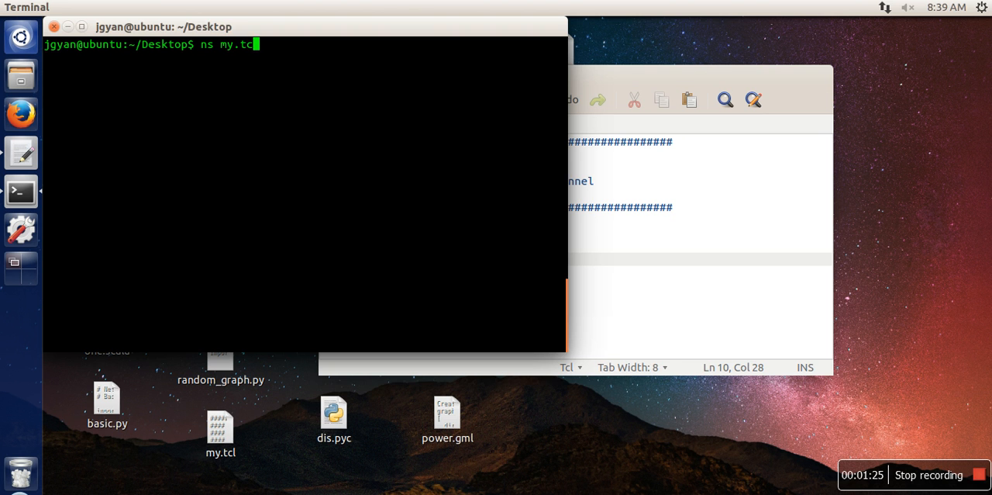
key(Return)
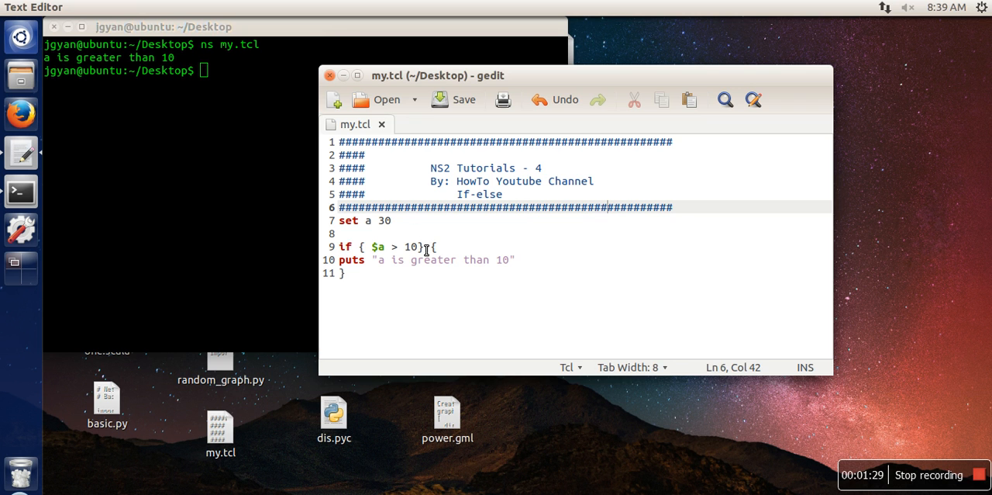
- Change the assignment to "set a 5" and move to the end of the if block
key(BackSpace)
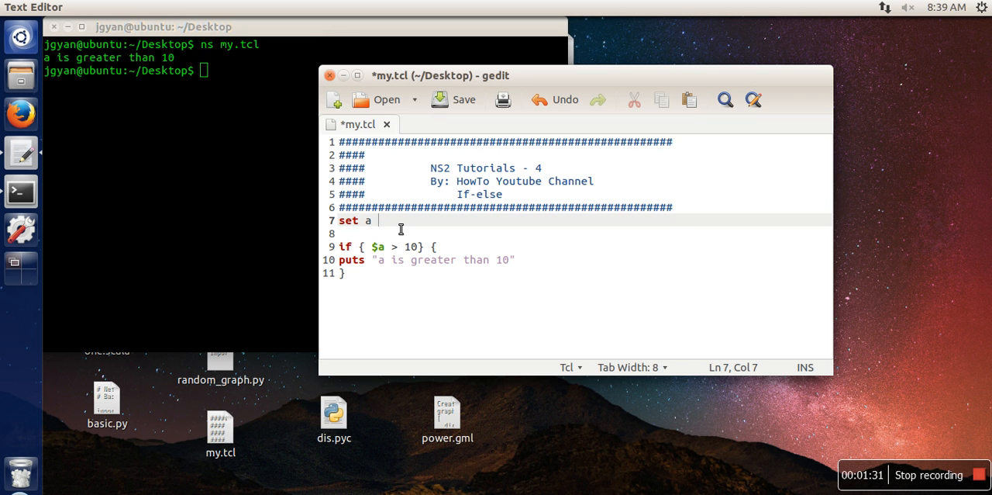
text(5)
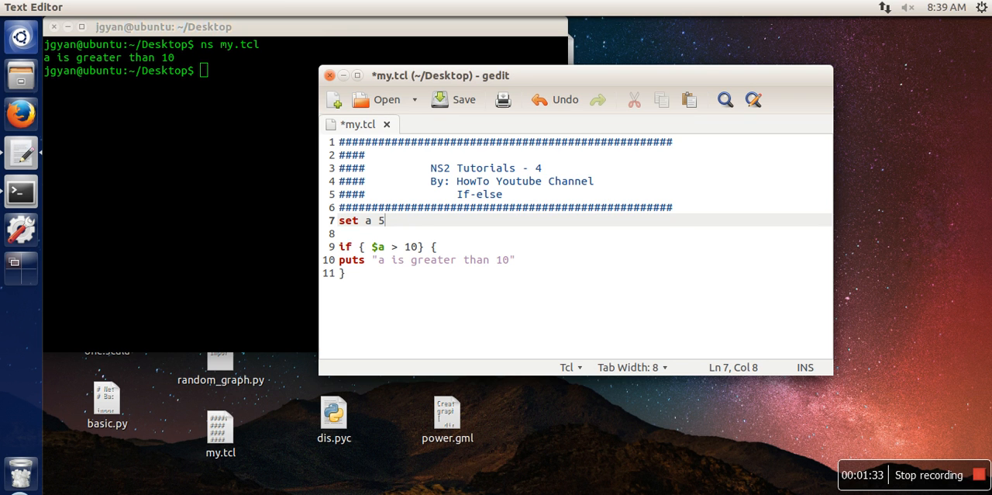
click(344, 273)
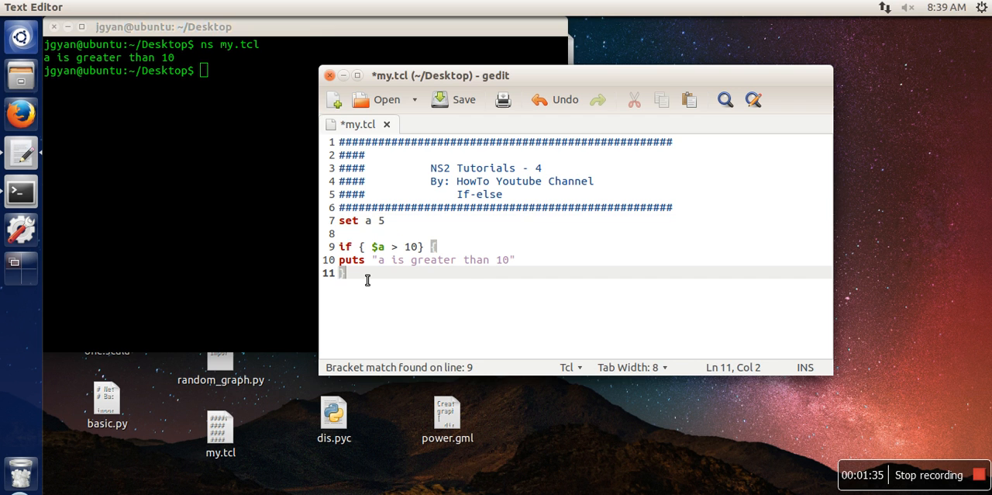
- Append "} else {" after the if body to start an else branch
text(} e)
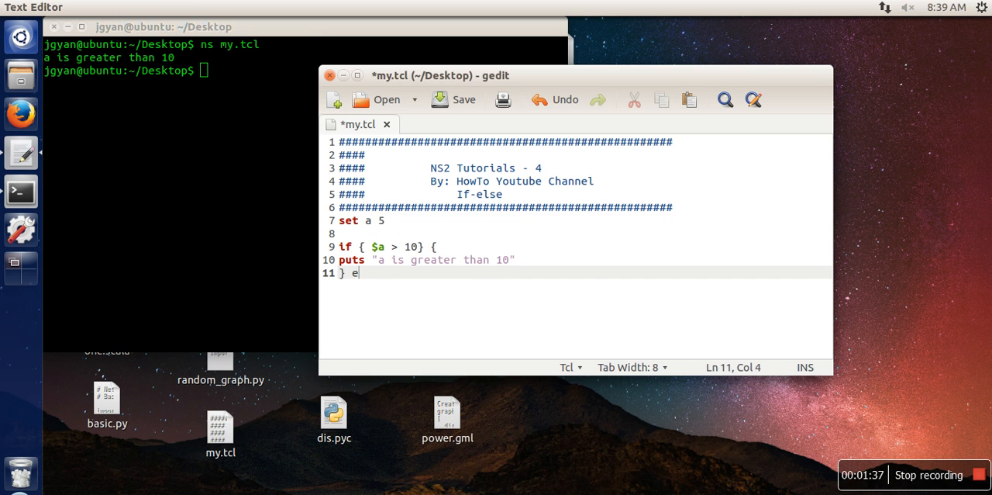
text(lse {)
text(})
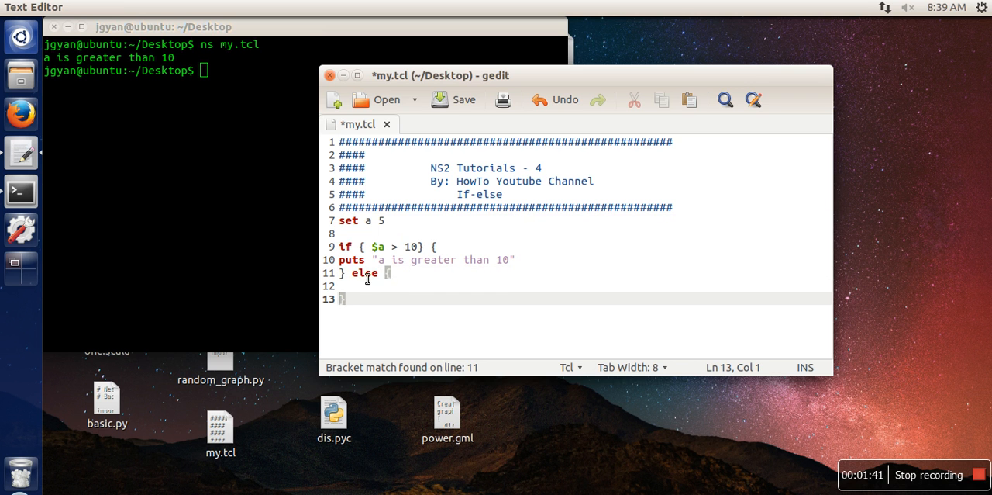
mouse_move(395, 287)
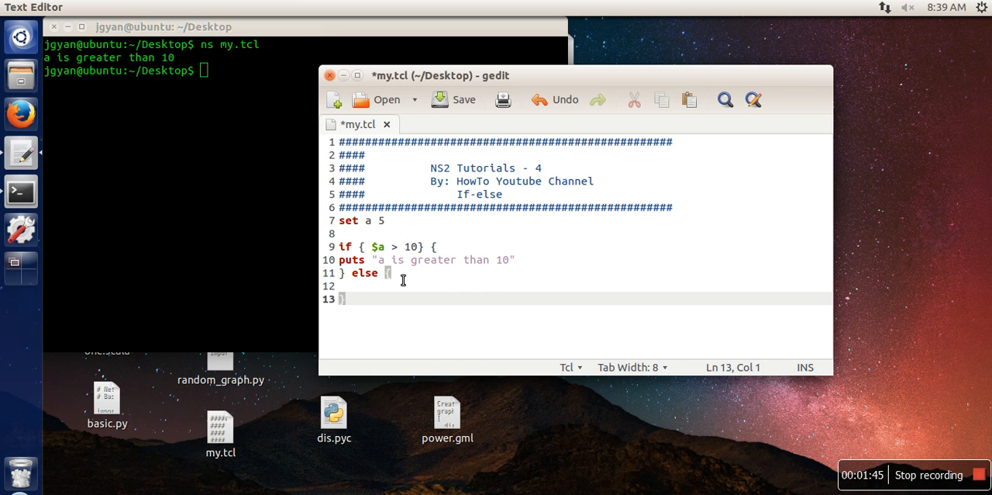
click(387, 273)
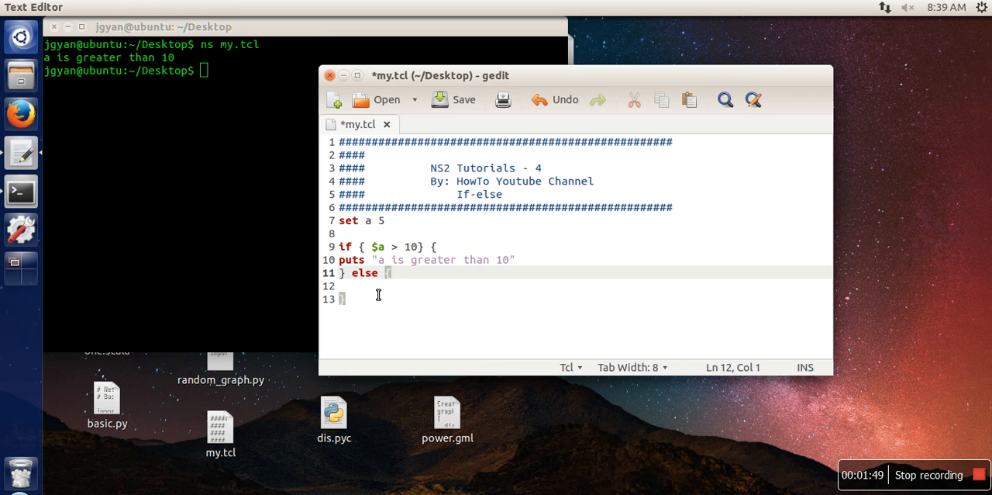
- Write puts "a is smaller than 10" inside the else branch
text(puts)
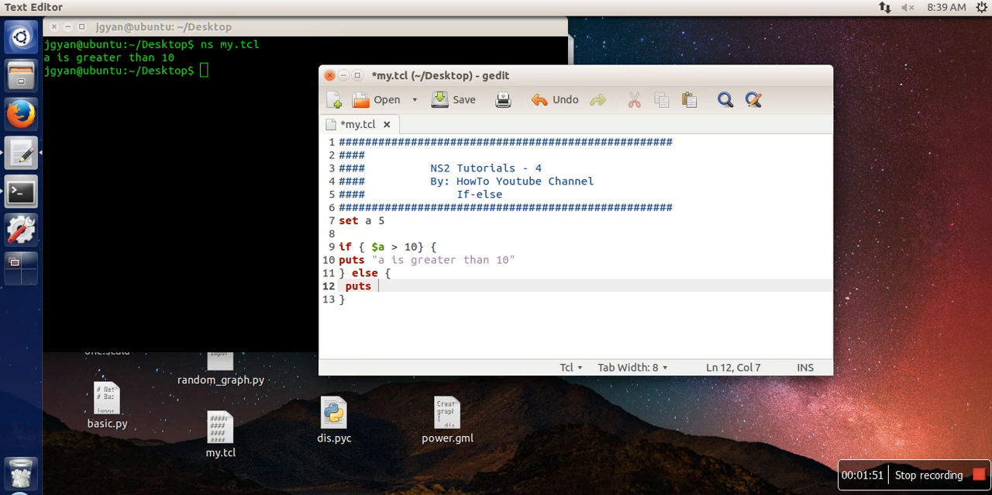
text("a)
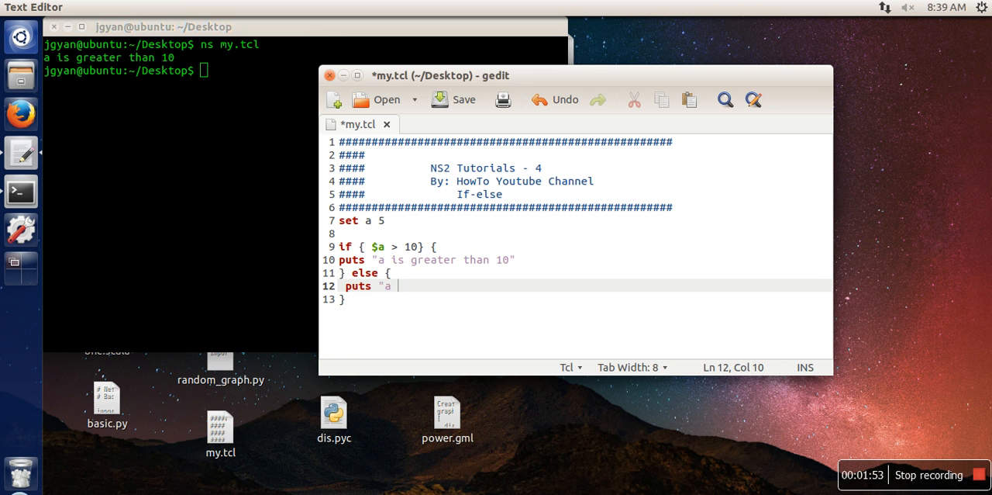
text(is smaller)
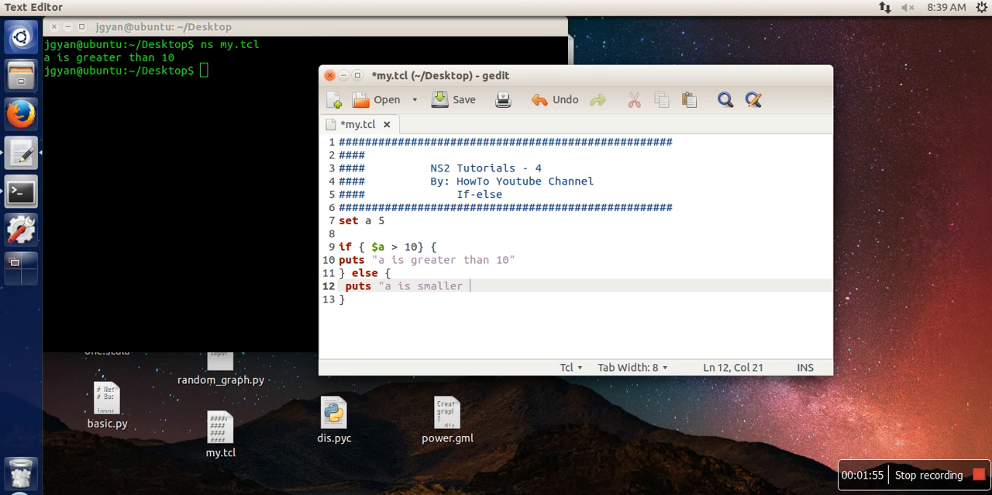
text(than 10")
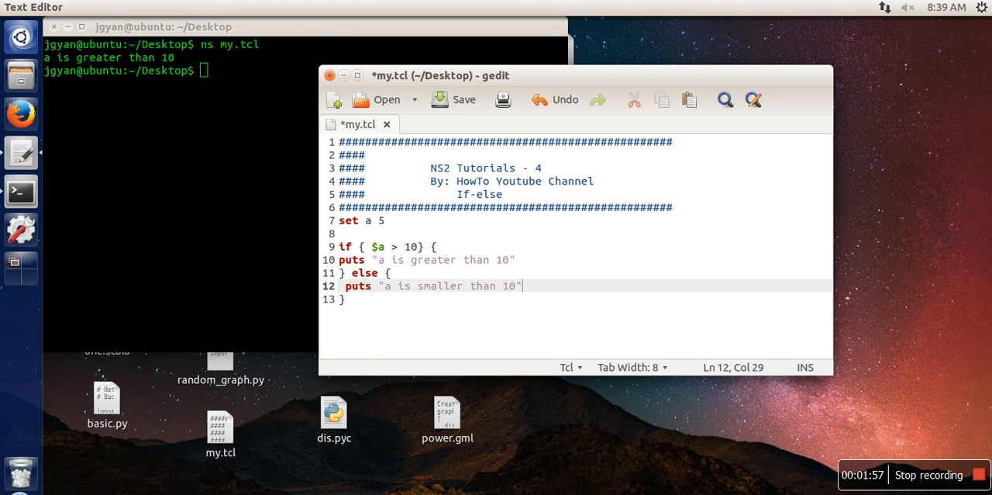
click(453, 99)
text(ns my.tcl)
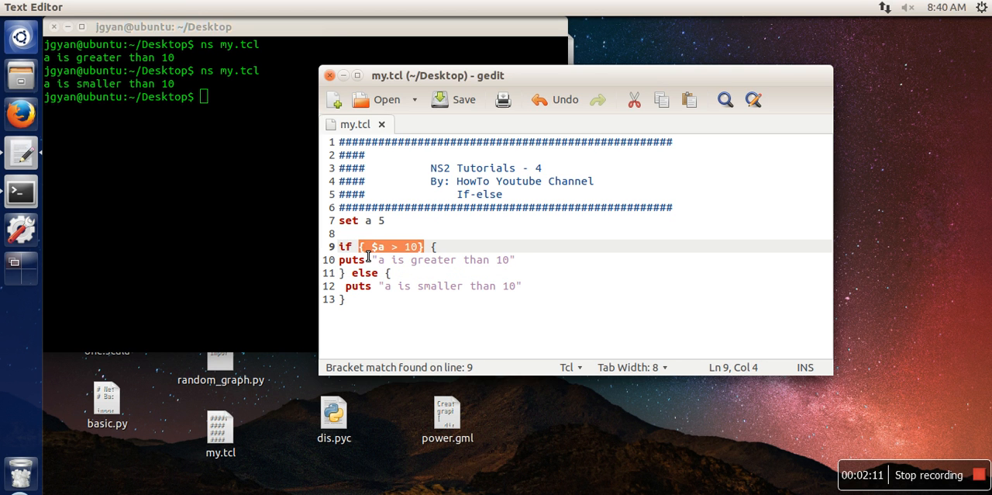
- Replace the braced condition with "[expr $a > 10]" on line 9
key(Delete)
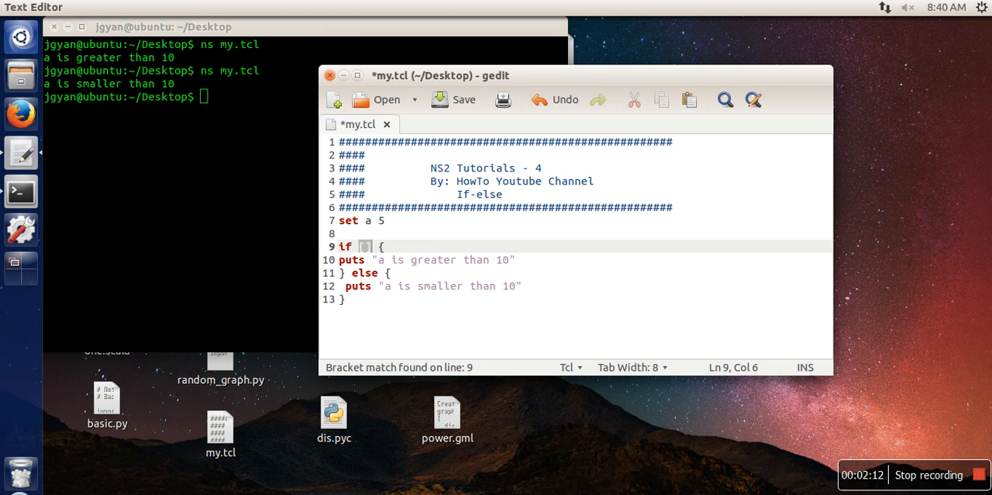
text(expr)
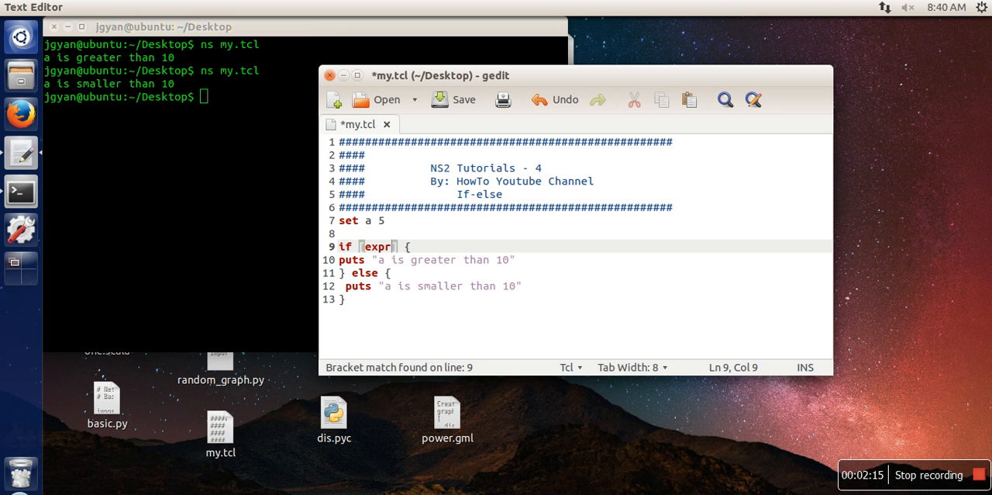
text($a >)
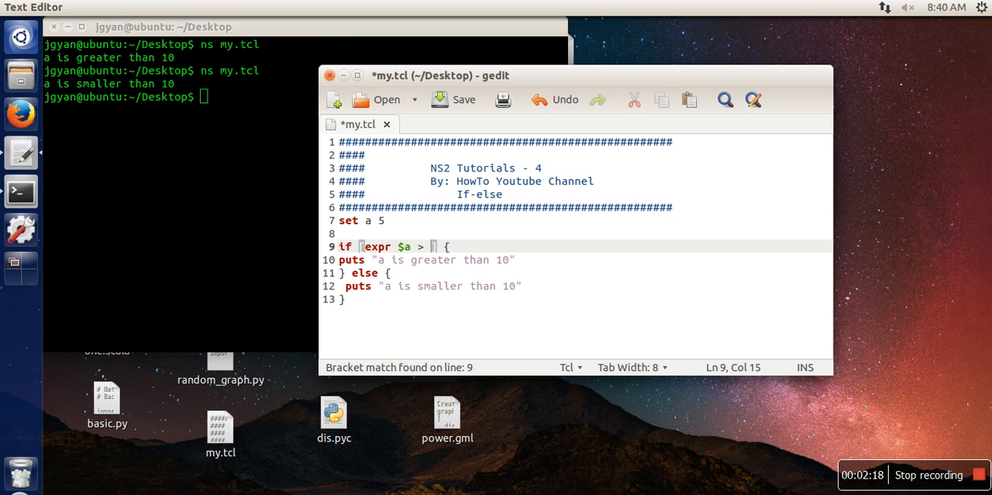
text(10)
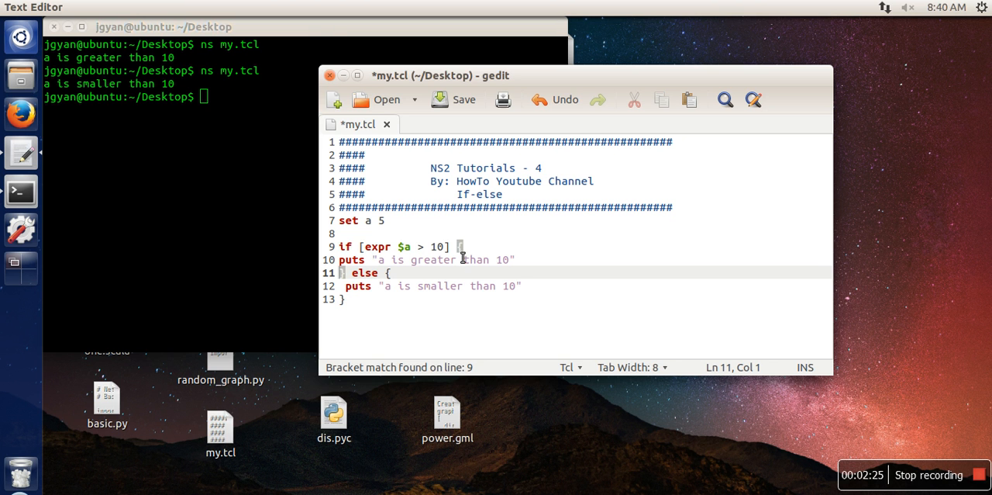
mouse_move(379, 254)
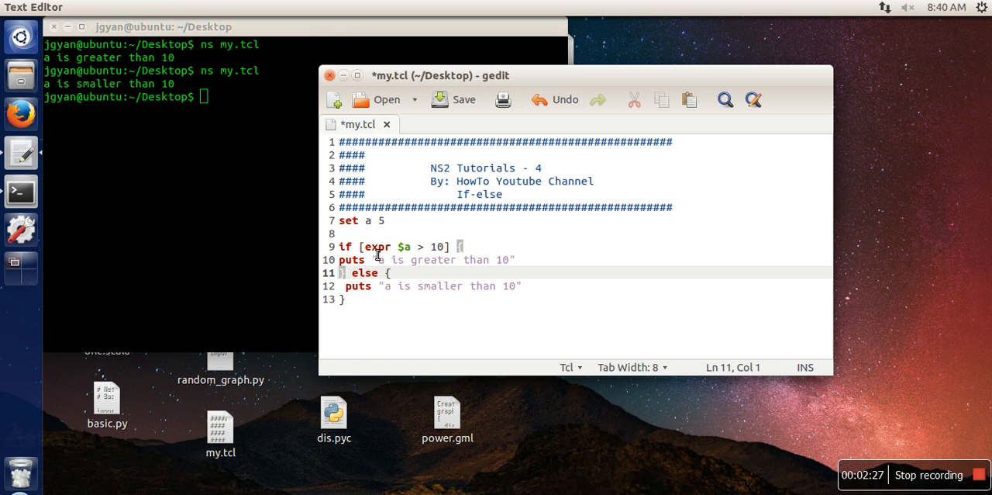
mouse_move(462, 251)
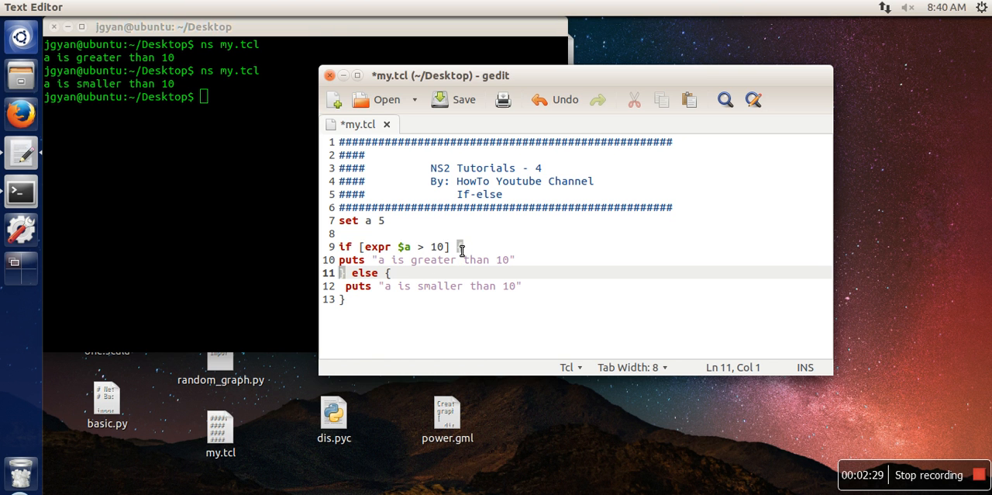
mouse_move(380, 264)
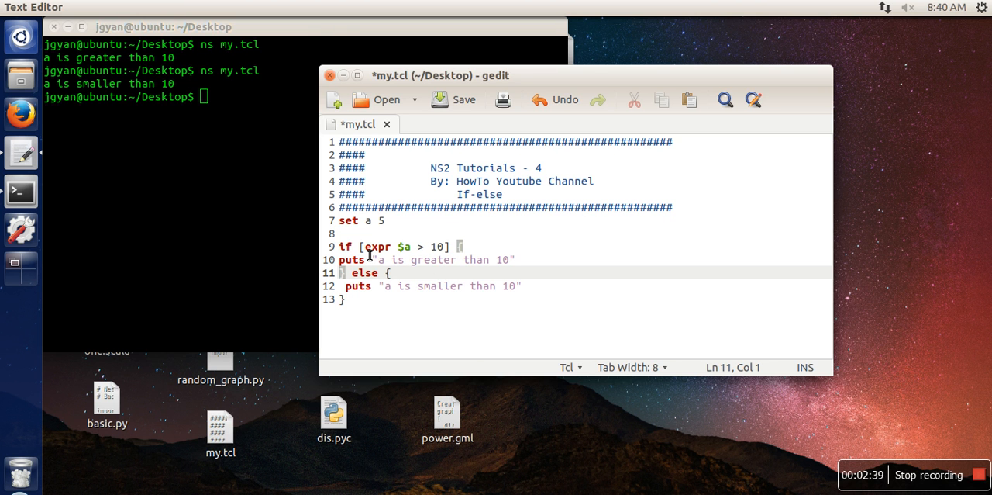
click(453, 245)
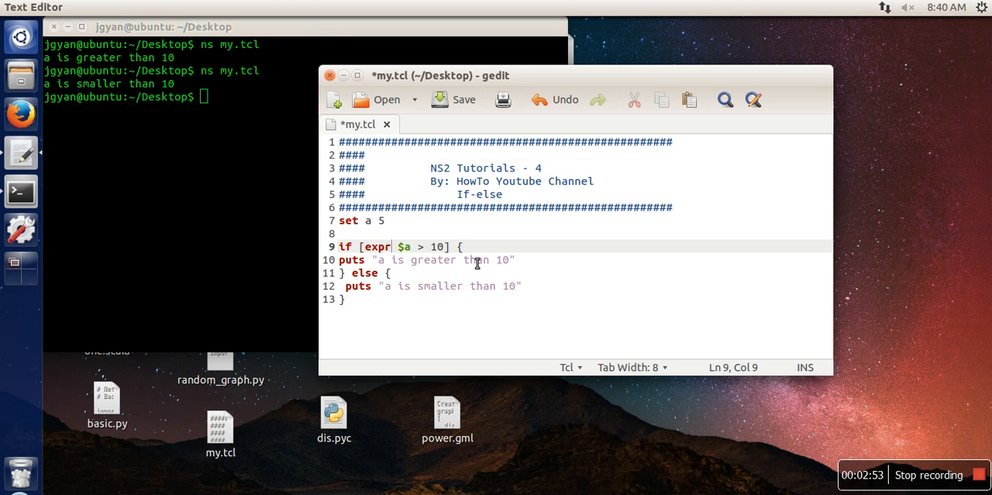
mouse_move(442, 260)
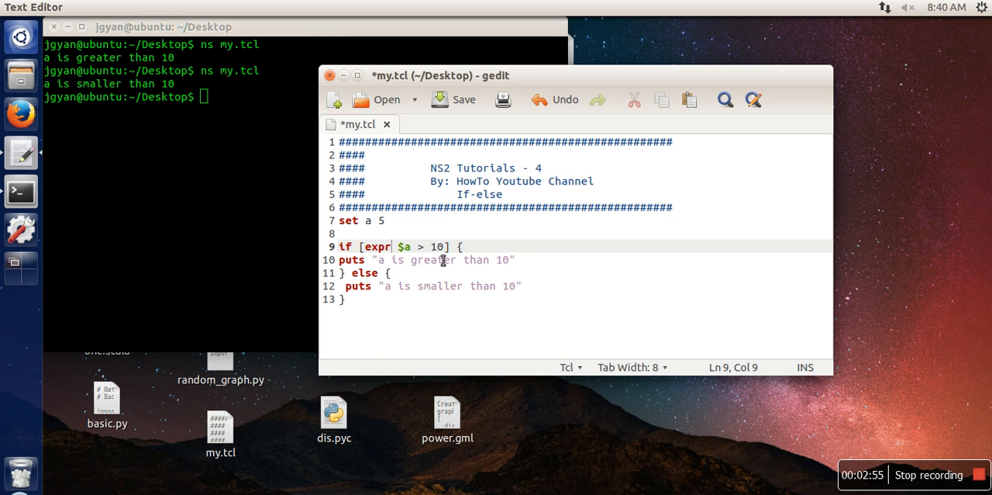
click(453, 100)
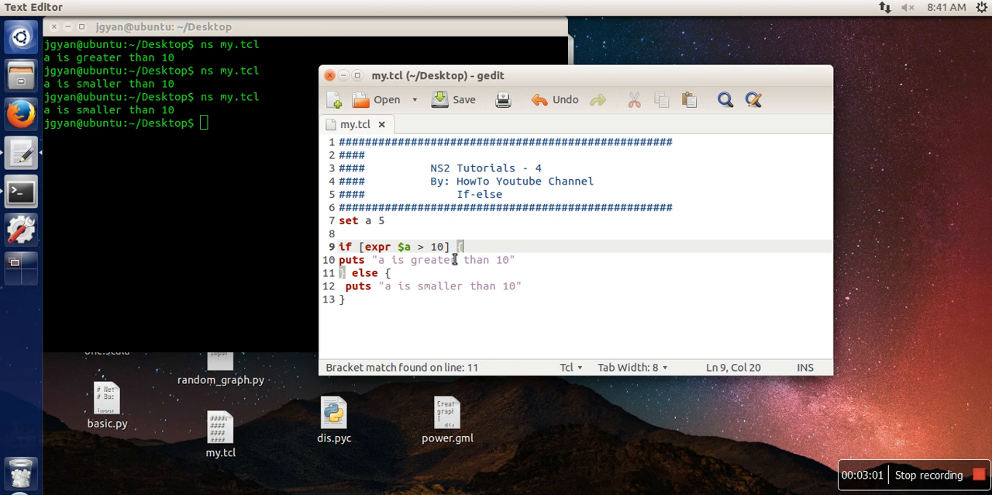
mouse_move(558, 259)
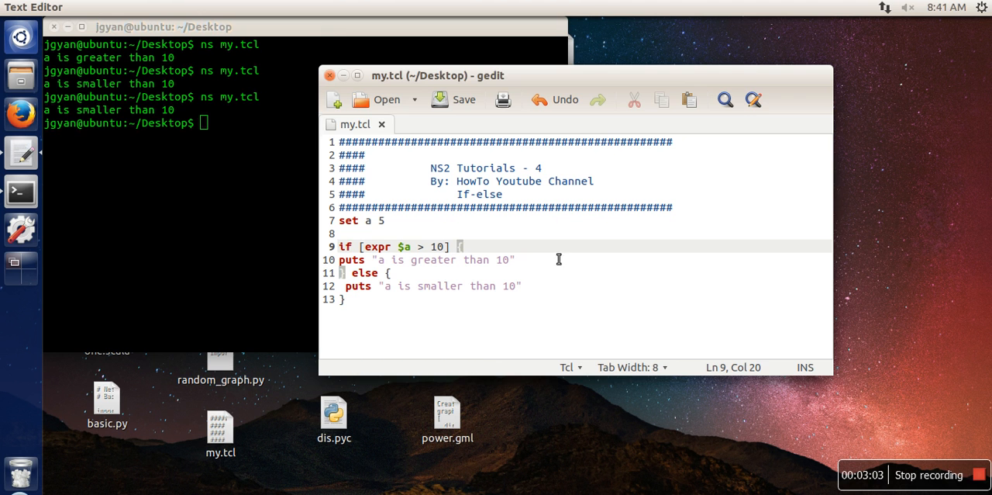
mouse_move(924, 437)
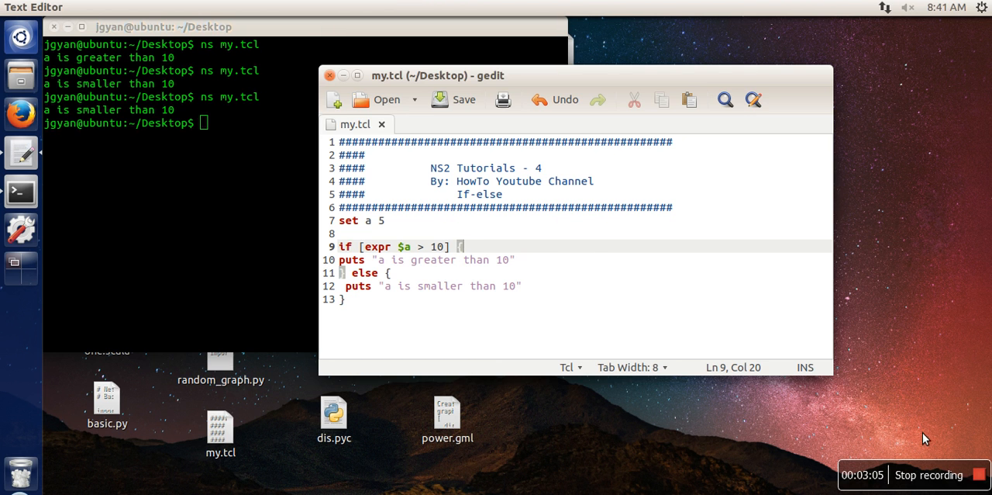